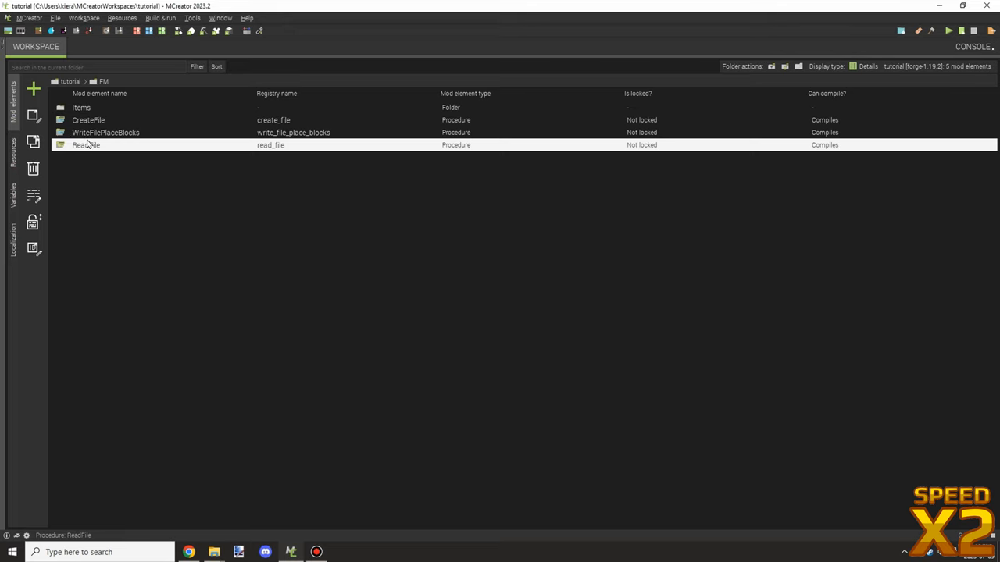
Open ReadFile, set the second else-if chat check to 'unzip', and show the File Manager blocks
double_click(86, 145)
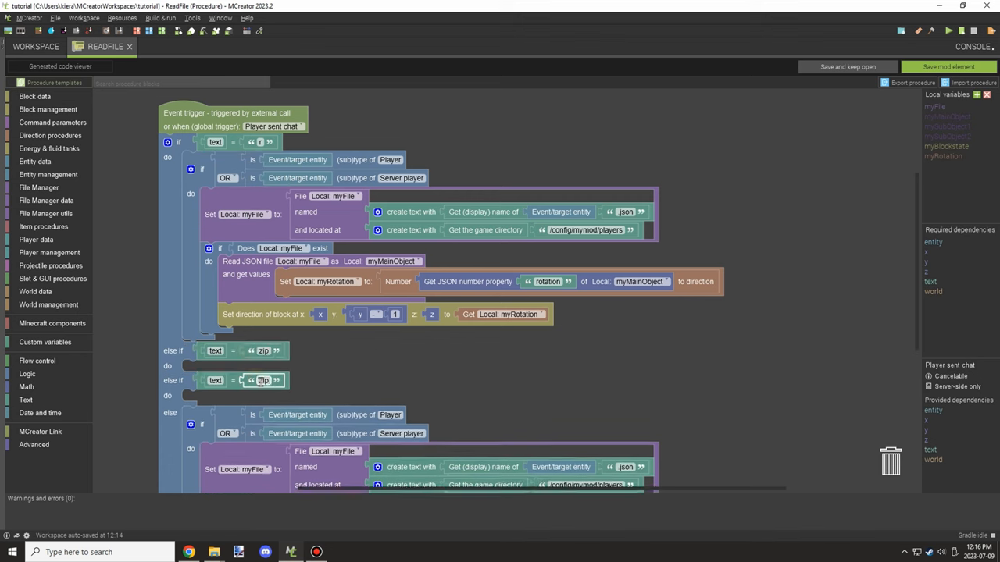
text(unzip)
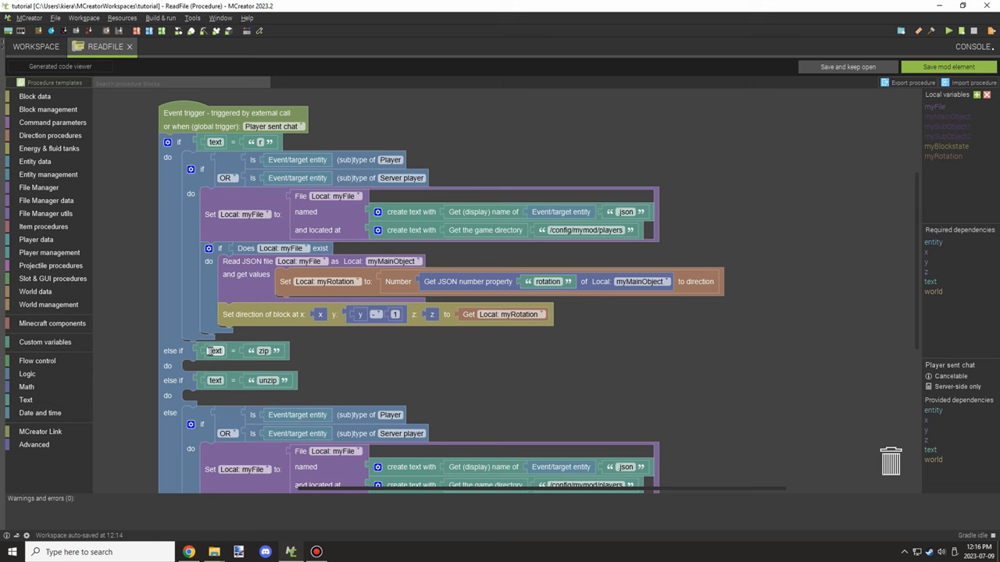
click(38, 188)
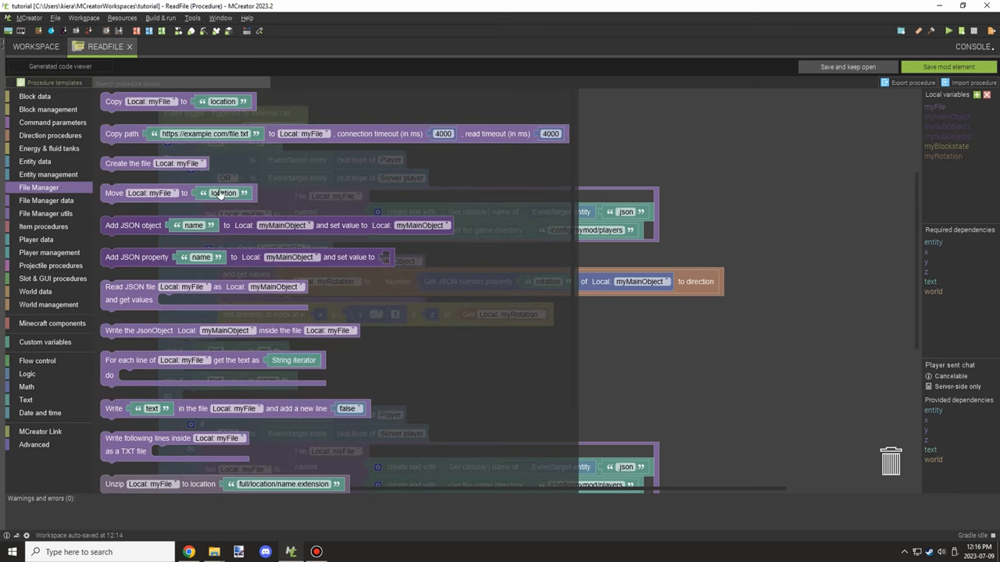
scroll(down, 3)
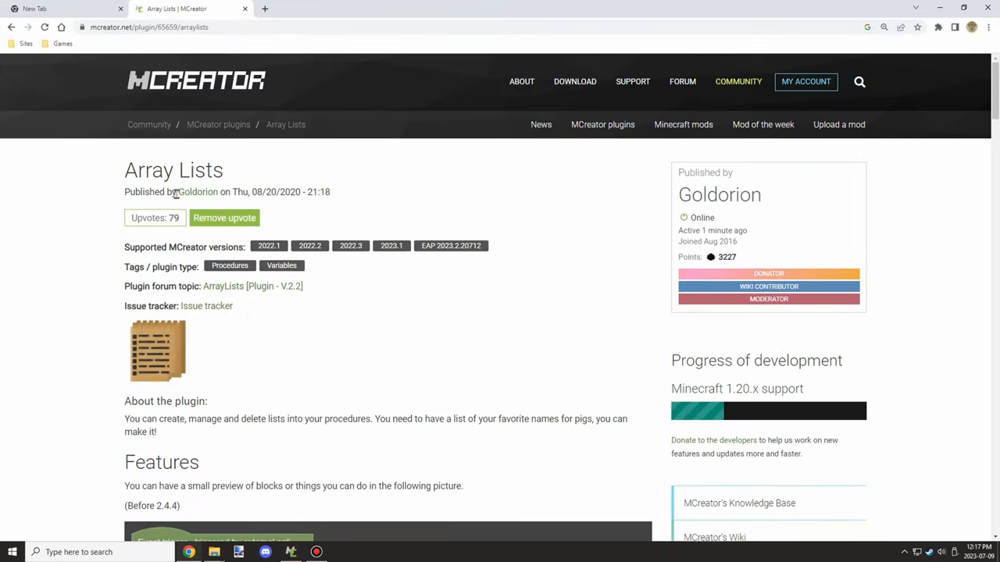
Scroll through the Array Lists plugin page before returning to the procedure
scroll(down, 3)
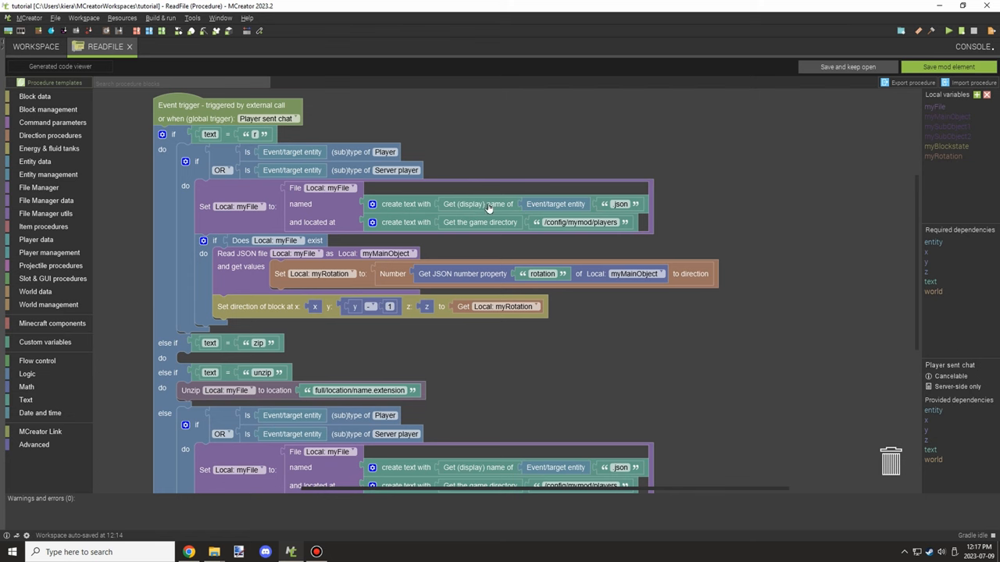
Place a duplicated Set Local myFile block pointing at the player's JSON file in the zip branch
scroll(down, 3)
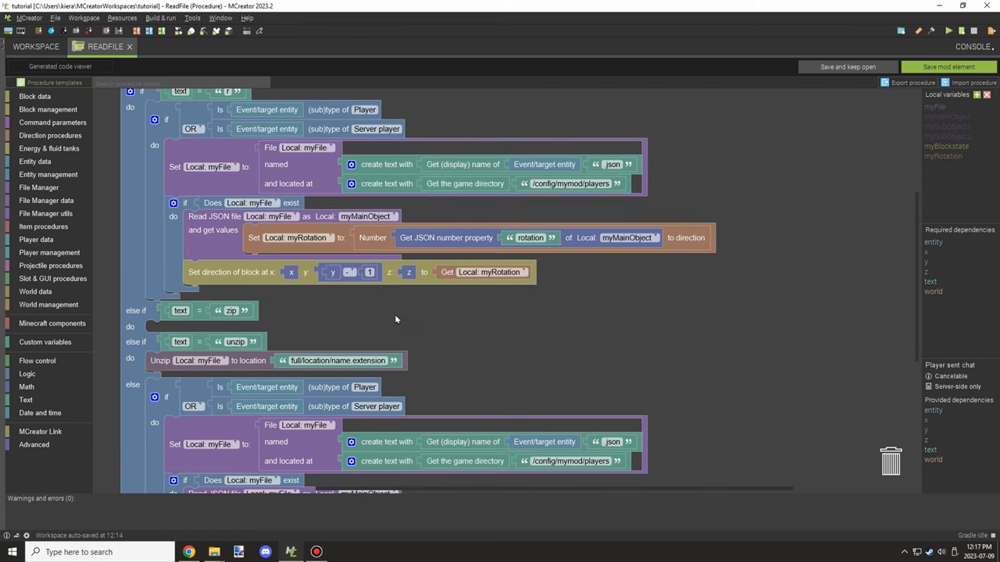
scroll(down, 3)
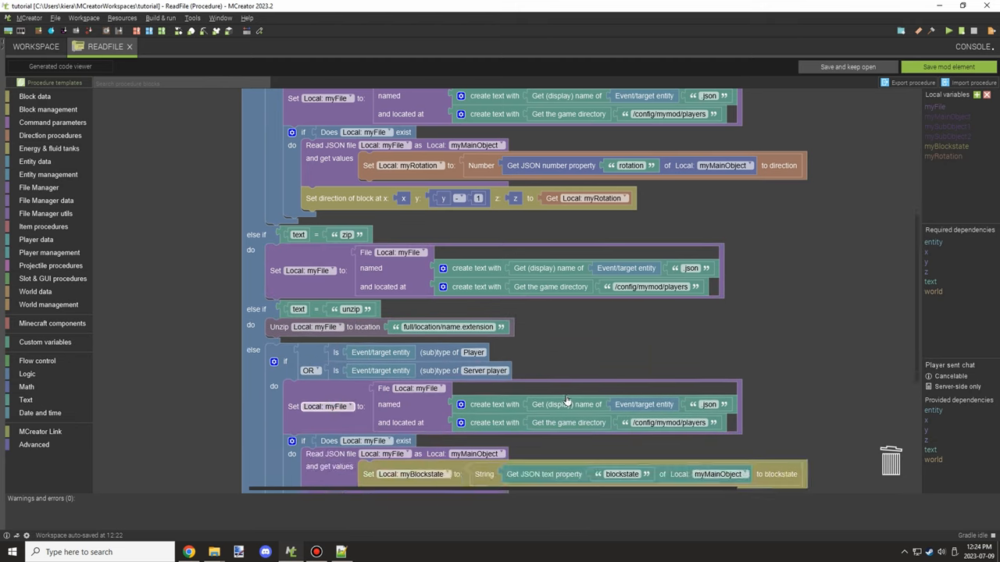
Zip myFile into players/myfile.zip and duplicate the Set myFile block into the unzip branch
click(37, 187)
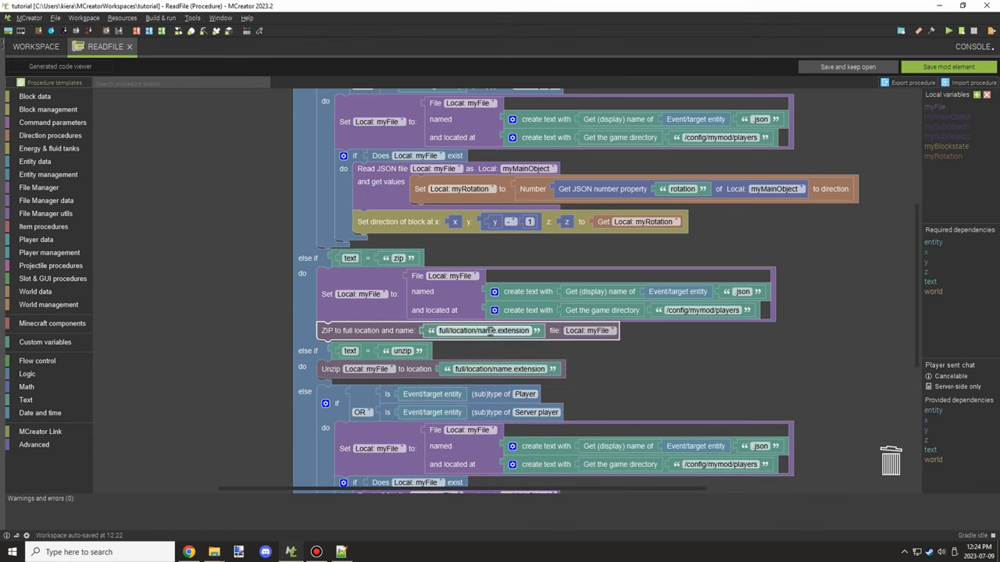
right_click(483, 332)
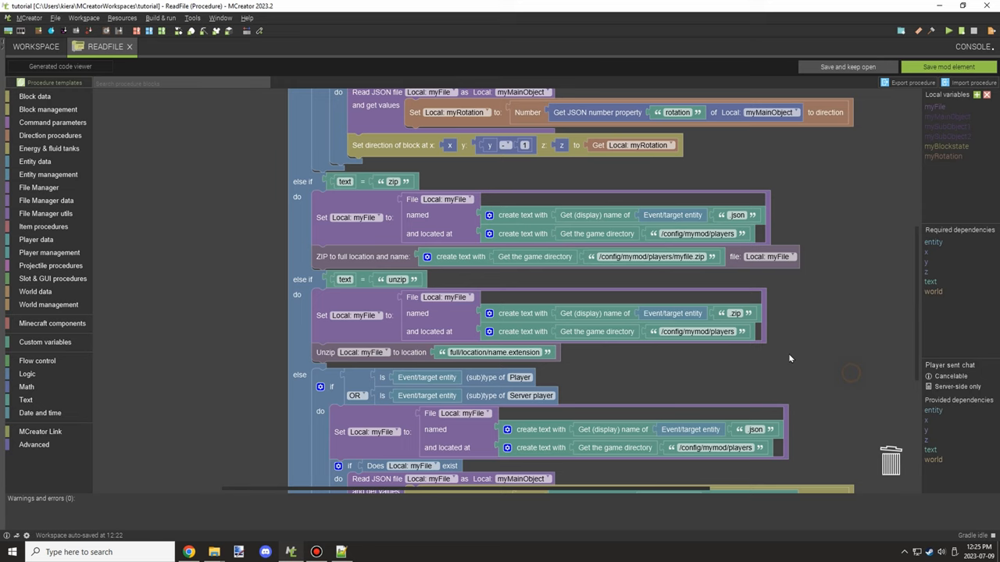
Build the Unzip location from the players path plus the player's display name and '_2.json'
right_click(578, 312)
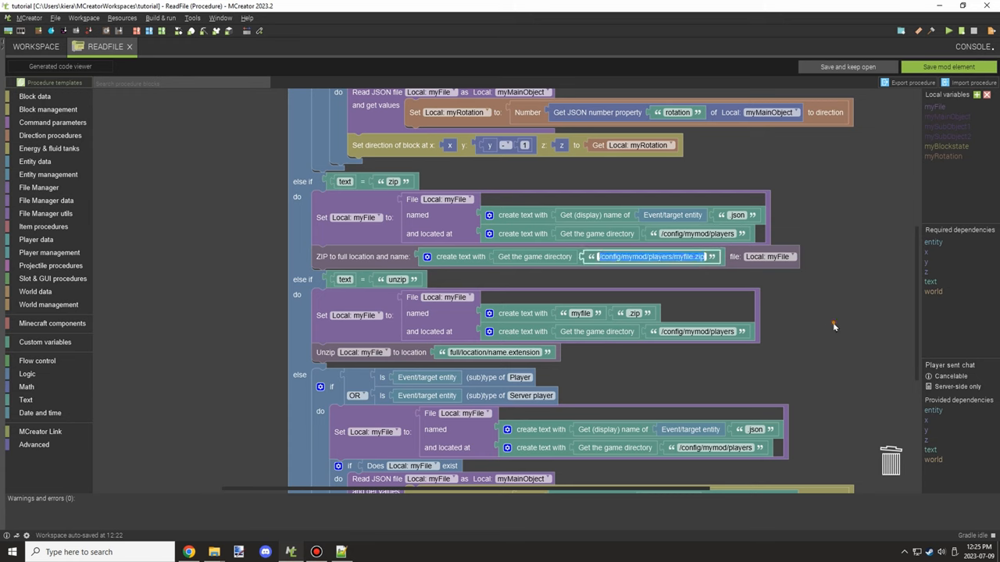
click(494, 353)
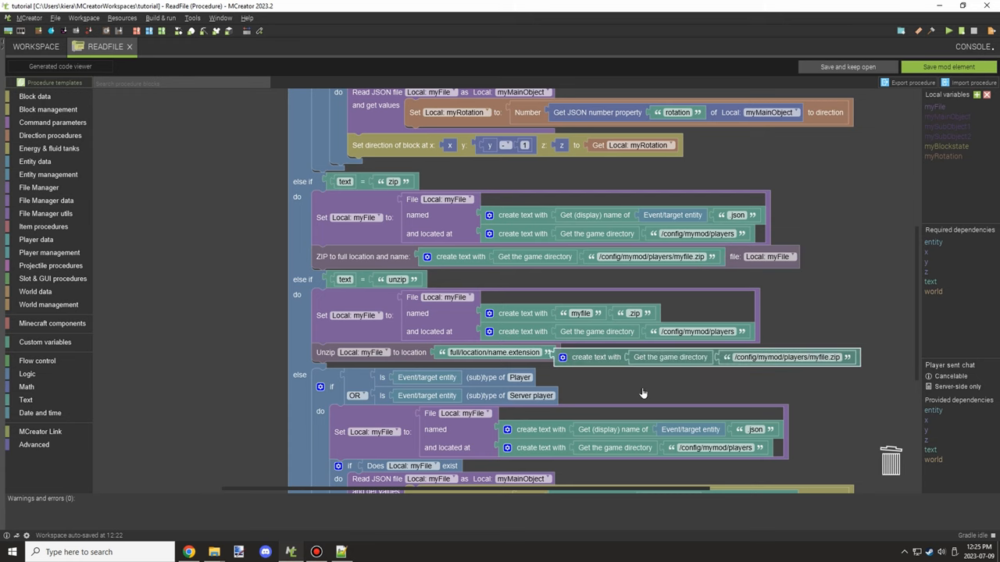
scroll(down, 3)
text(_2.json)
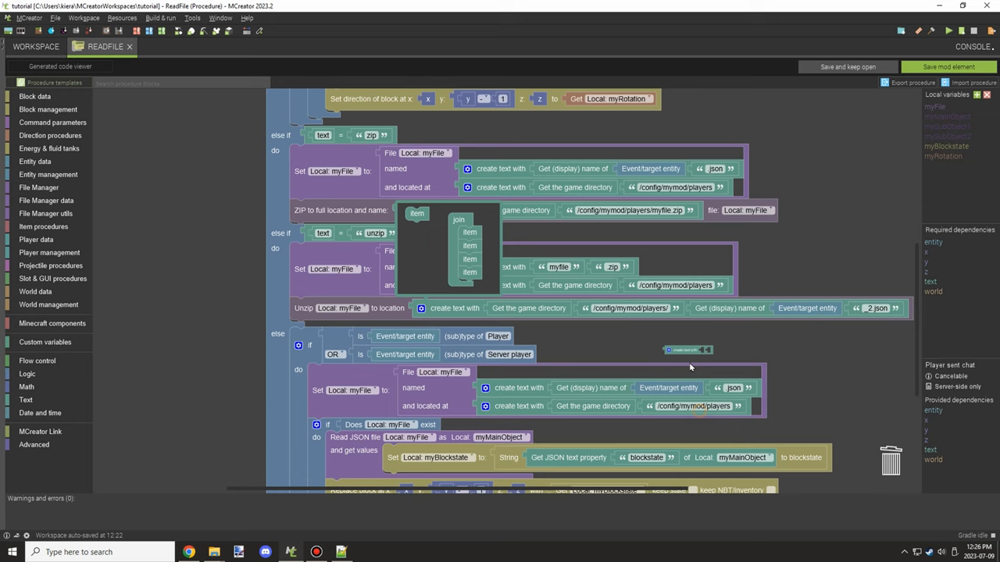
Review the procedure, run the client and load a world with chat open
scroll(down, 3)
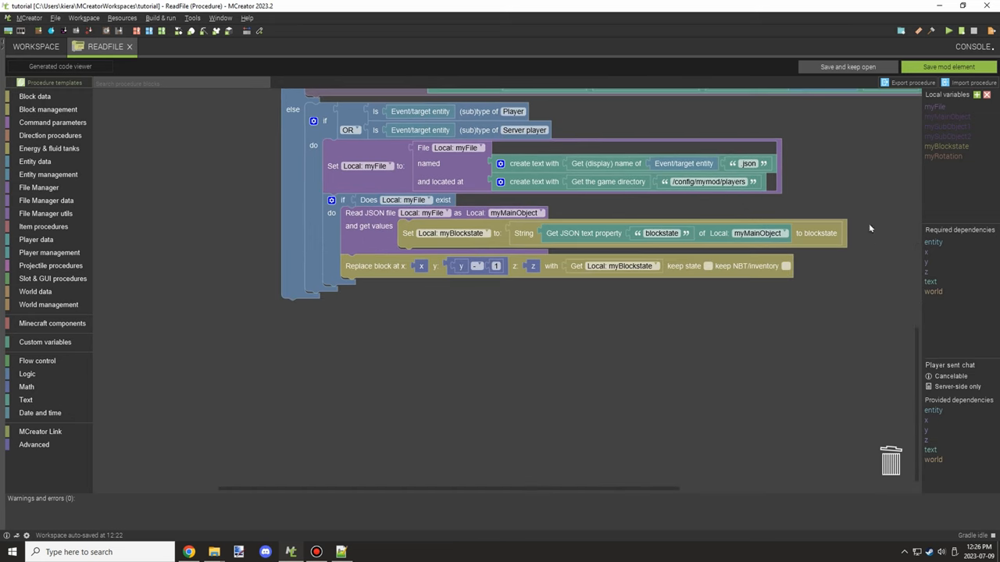
scroll(down, 3)
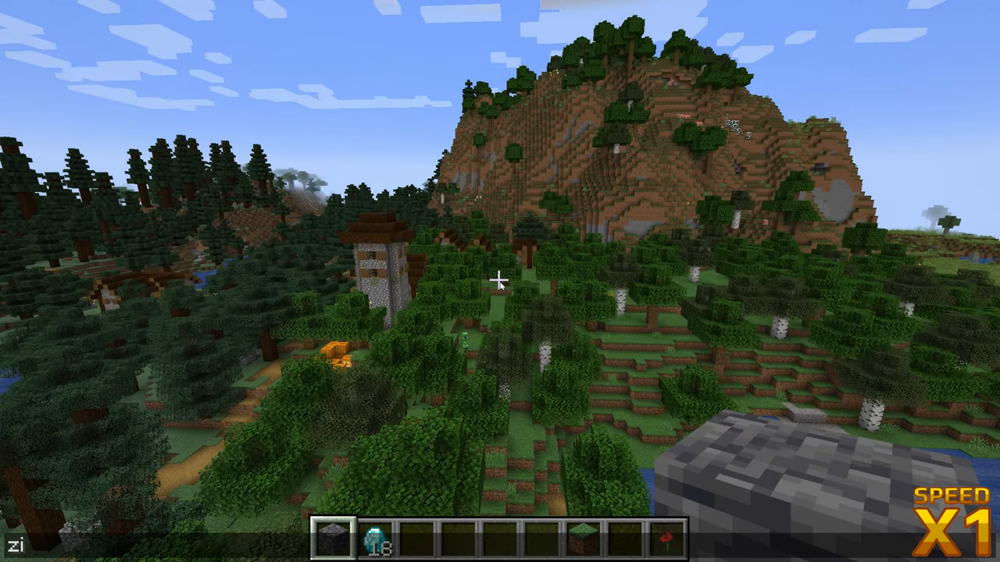
Send the zip chat command and check the players folder for myfile.zip
key(Escape)
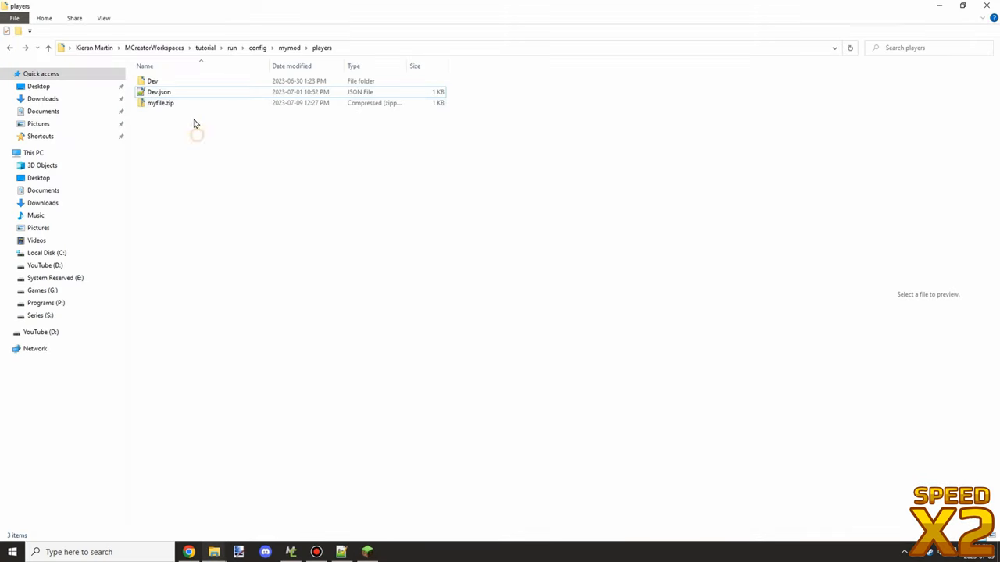
double_click(159, 103)
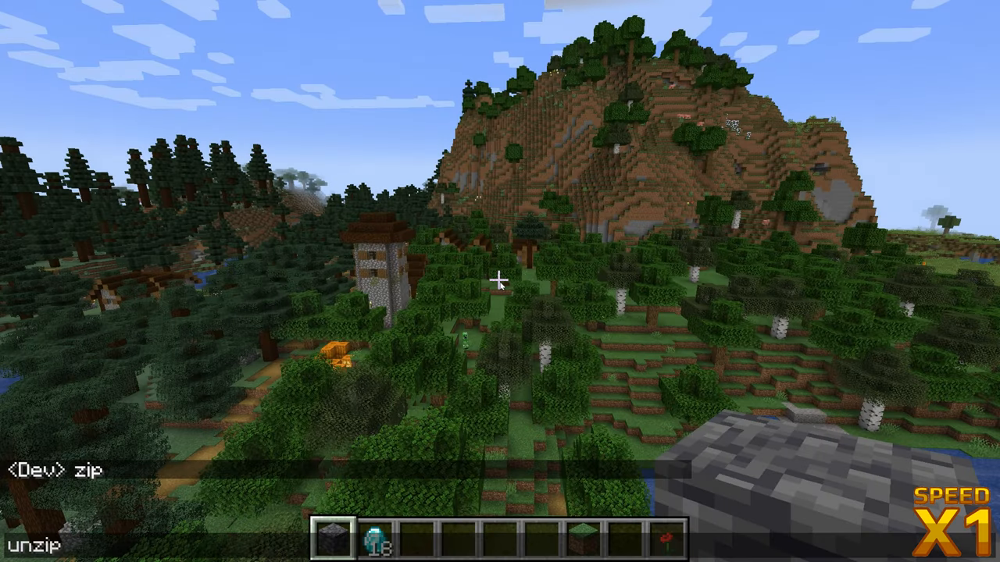
Send the unzip chat command and open the newly created Dev_2.json folder
key(Escape)
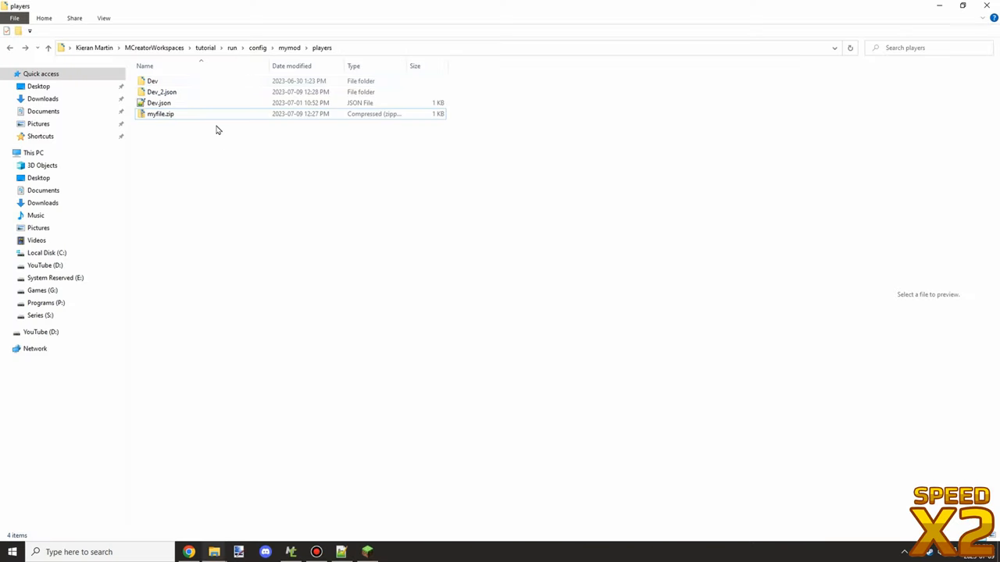
click(163, 90)
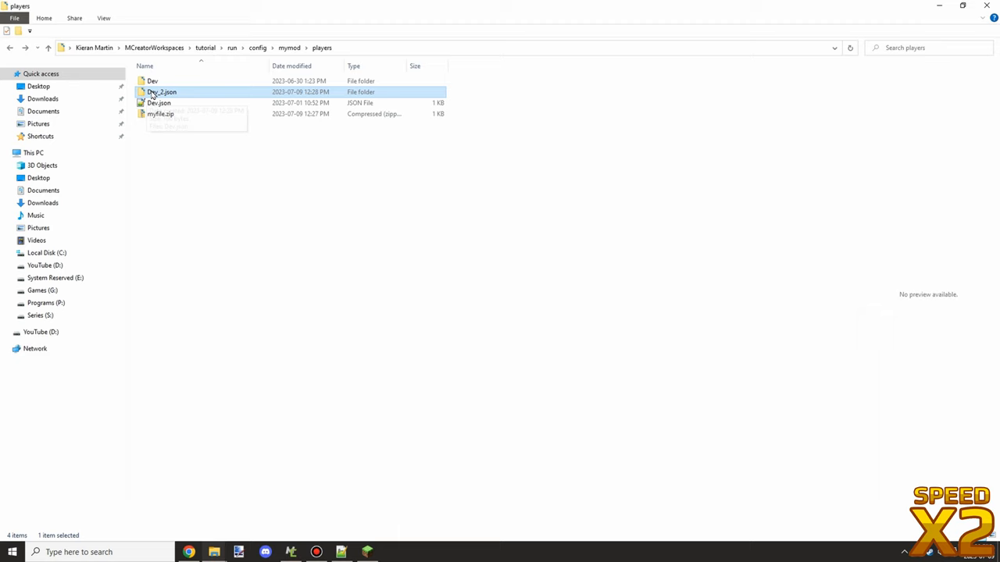
mouse_move(222, 97)
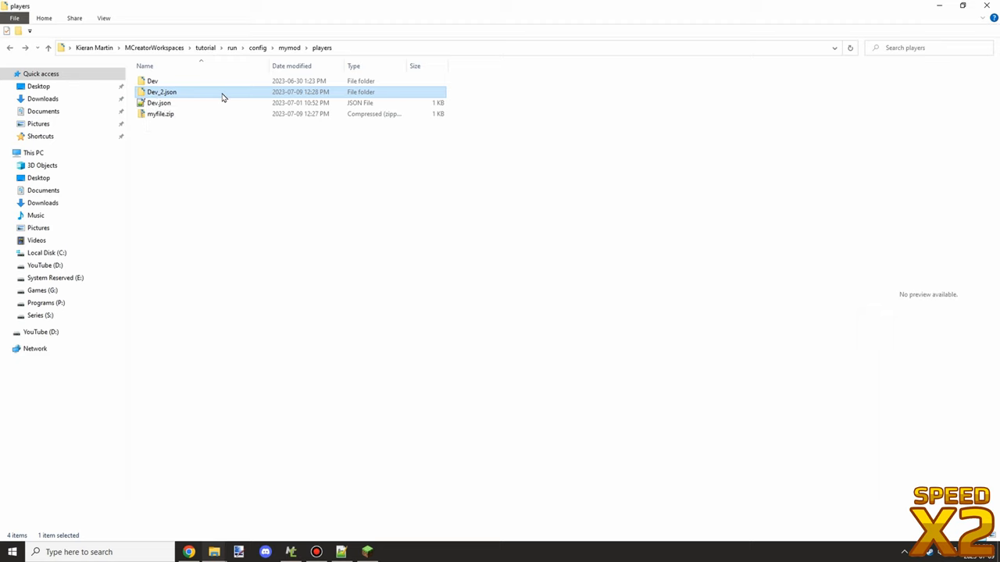
double_click(162, 90)
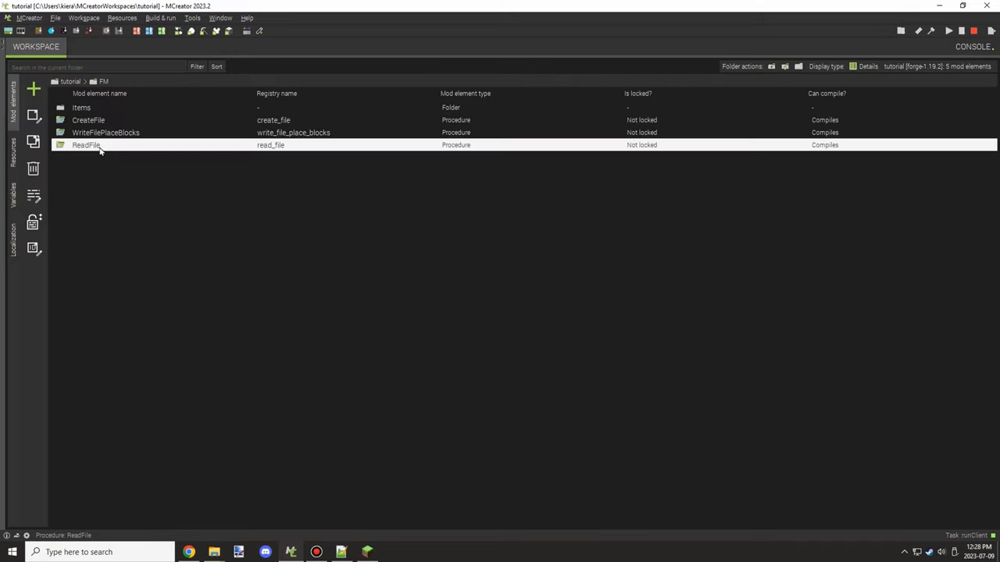
Open ReadFile and delete the Get display name block from the Unzip location path
double_click(86, 145)
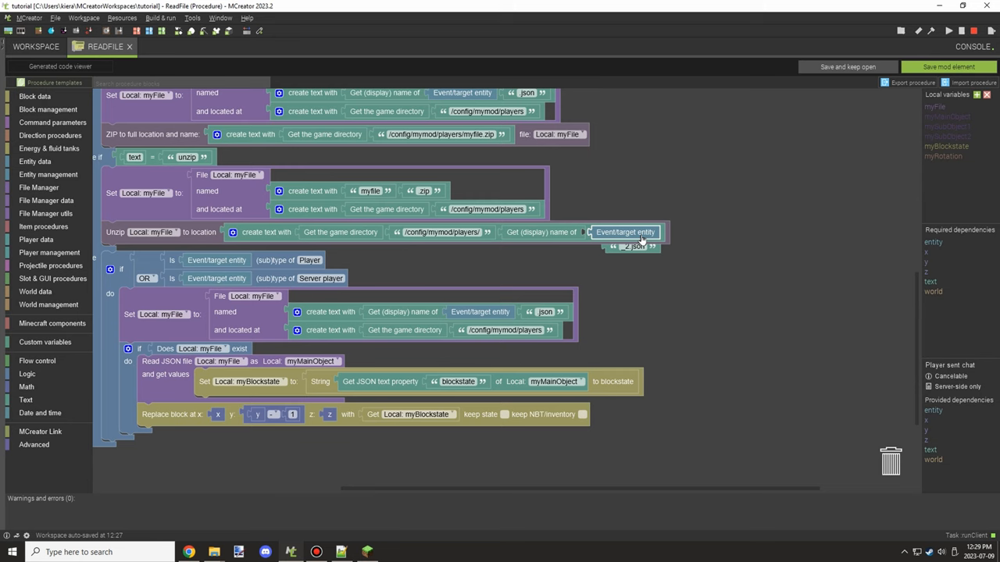
right_click(544, 231)
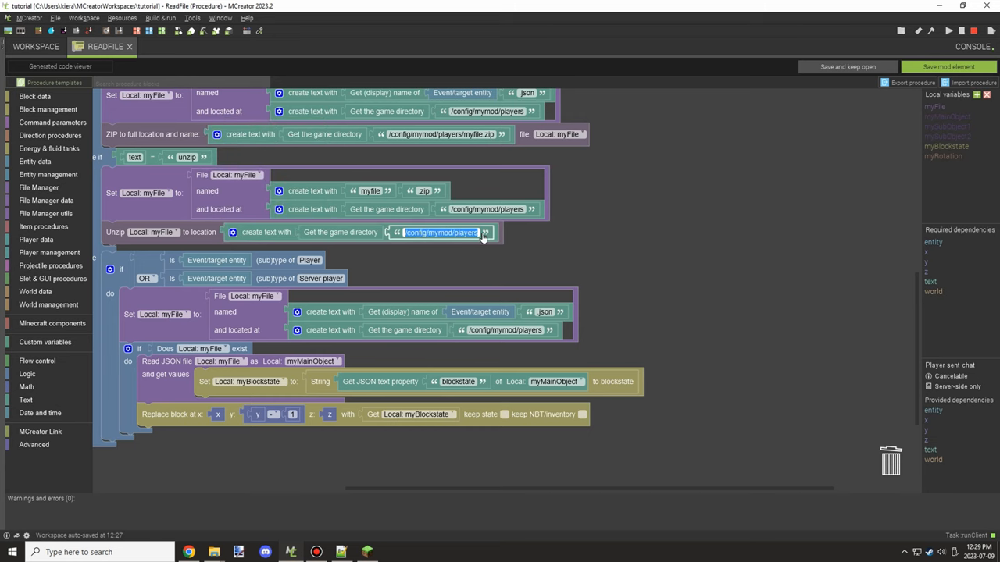
scroll(down, 3)
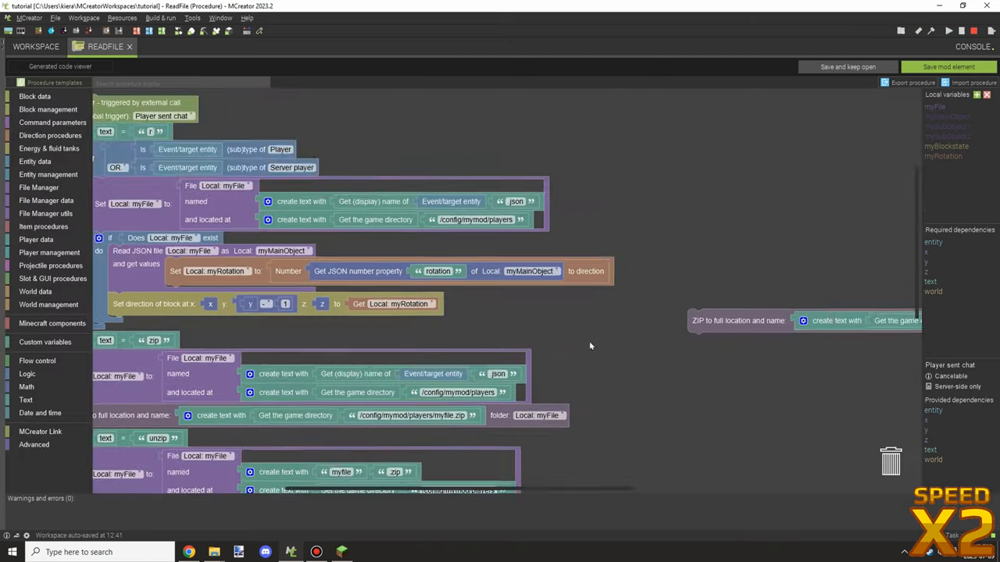
Attach zip and unzip as else-if branches with Unzip target players/folder_name, then save the element
scroll(down, 3)
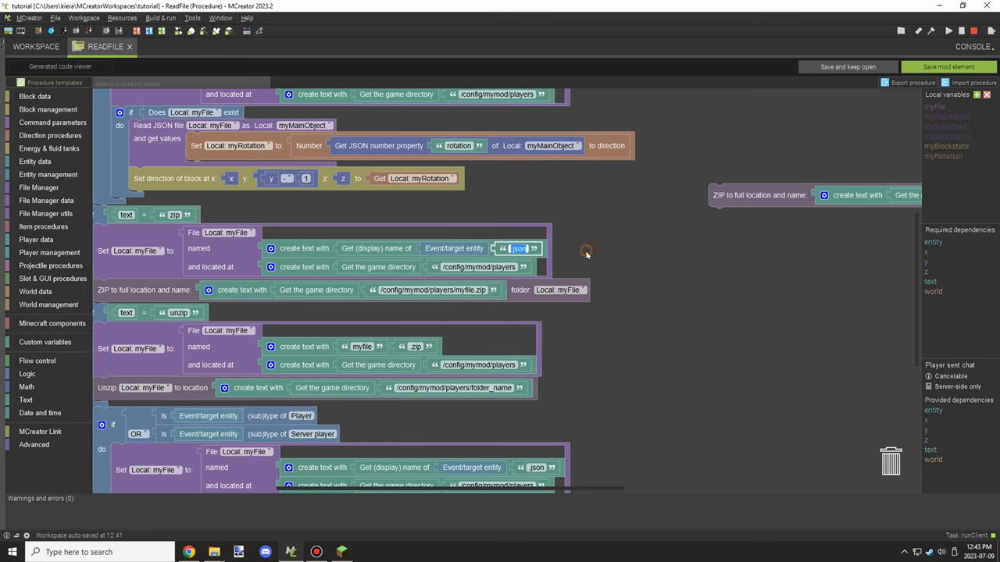
scroll(down, 3)
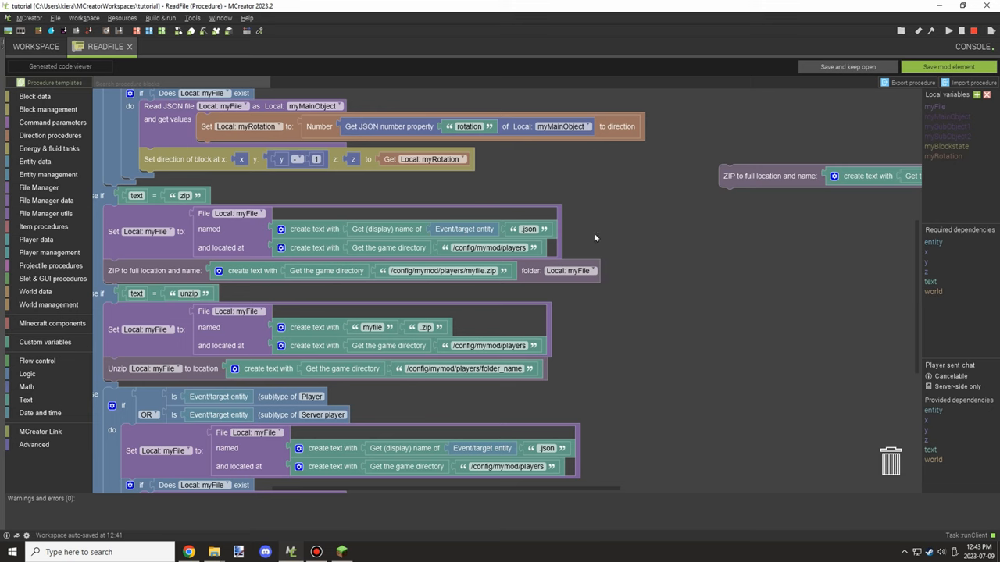
scroll(down, 3)
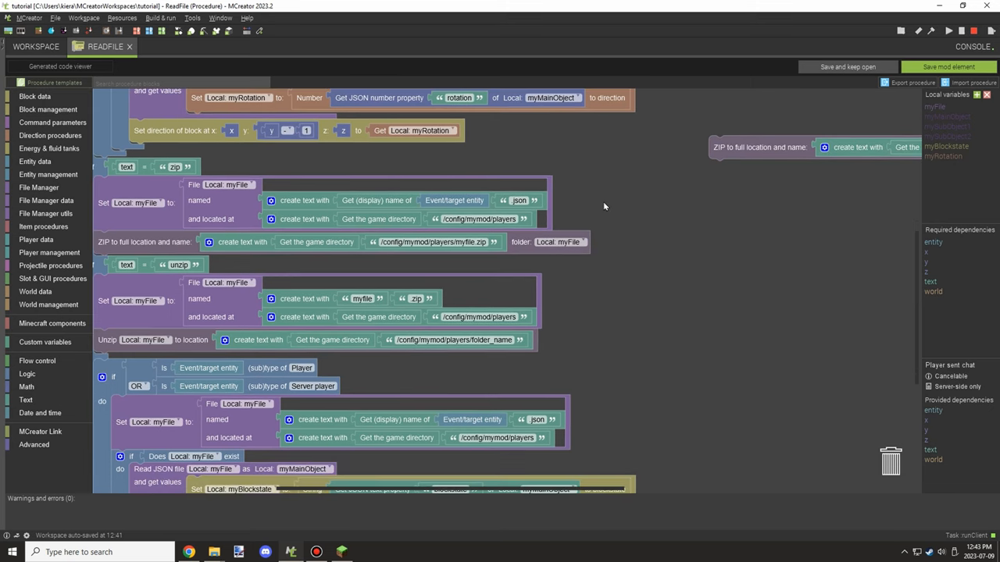
scroll(down, 3)
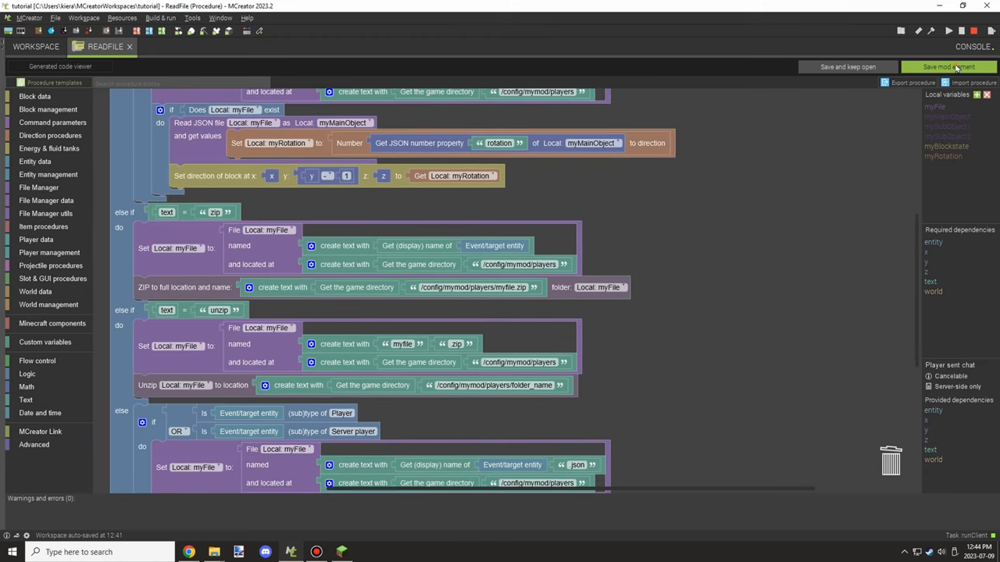
click(947, 65)
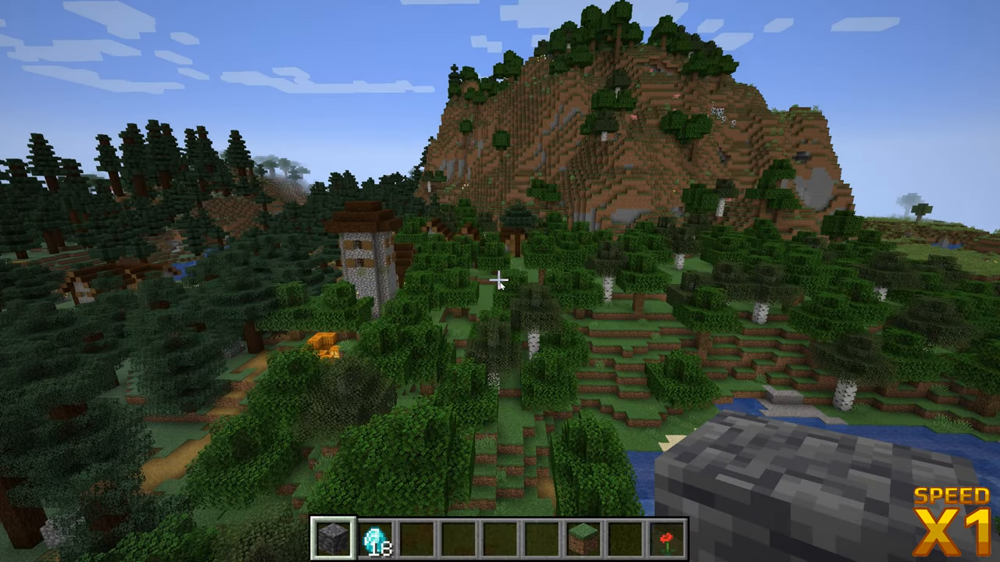
Send zip in chat, then open myfile.zip's Dev folder and view save1.json in Notepad++
text(zi)
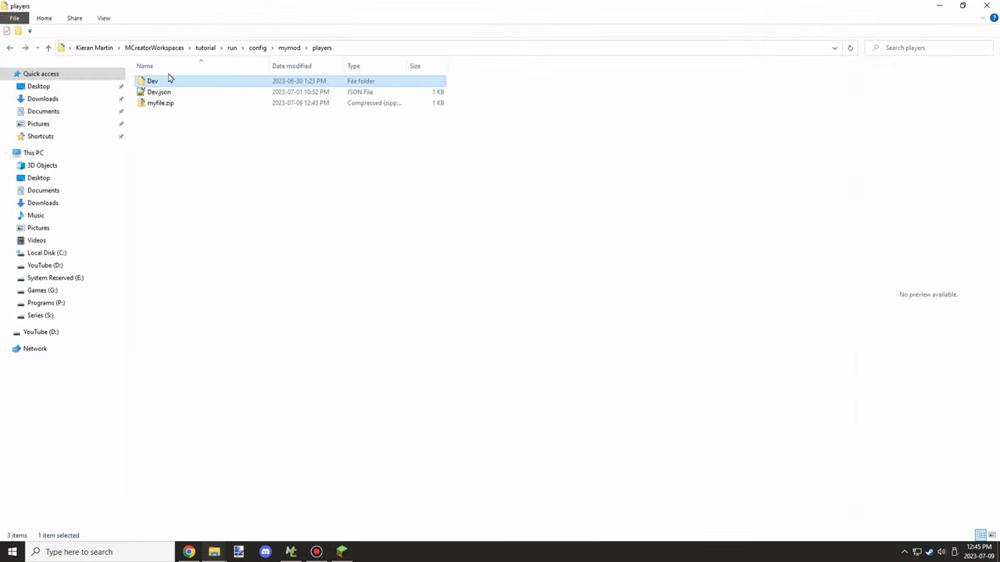
double_click(153, 82)
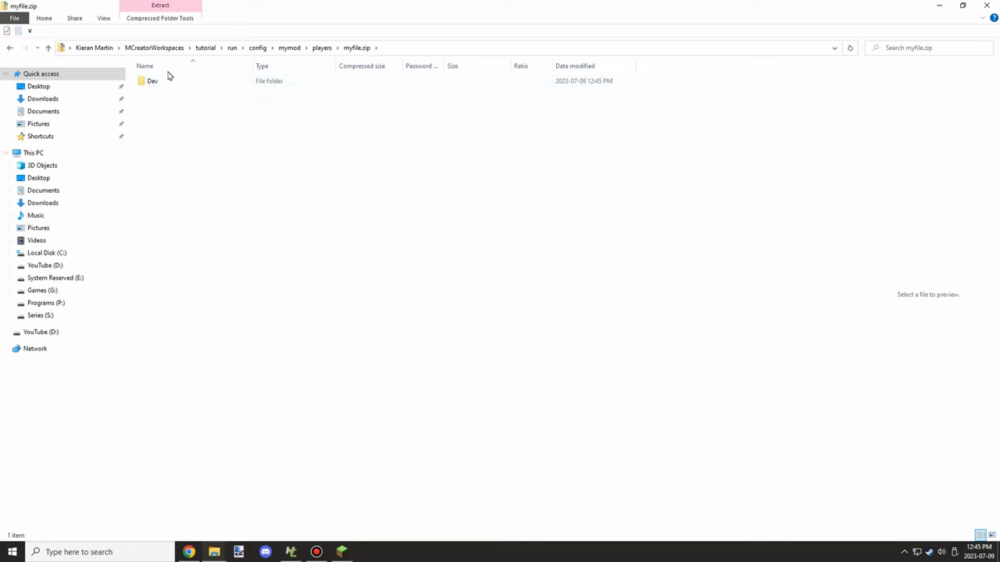
double_click(153, 81)
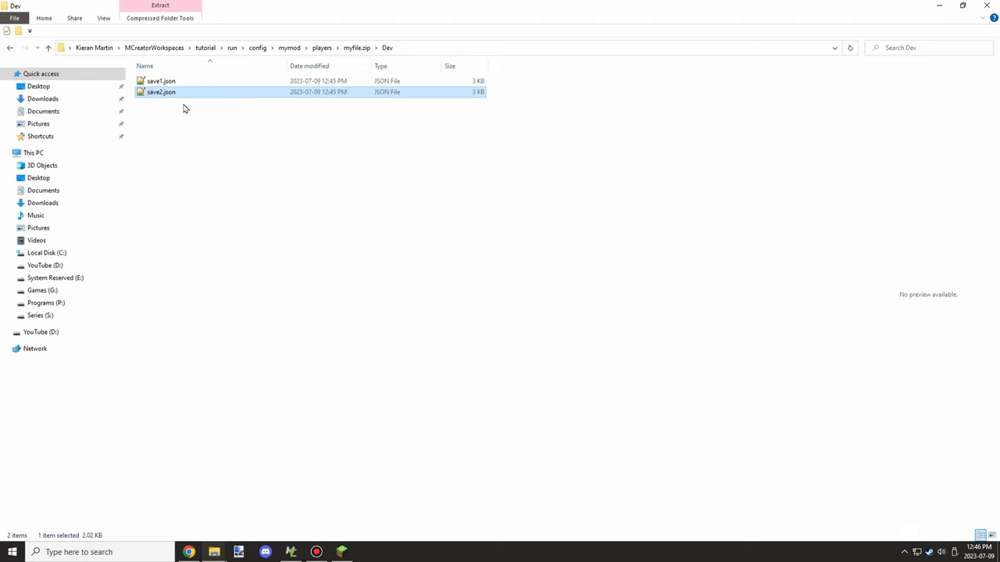
double_click(163, 82)
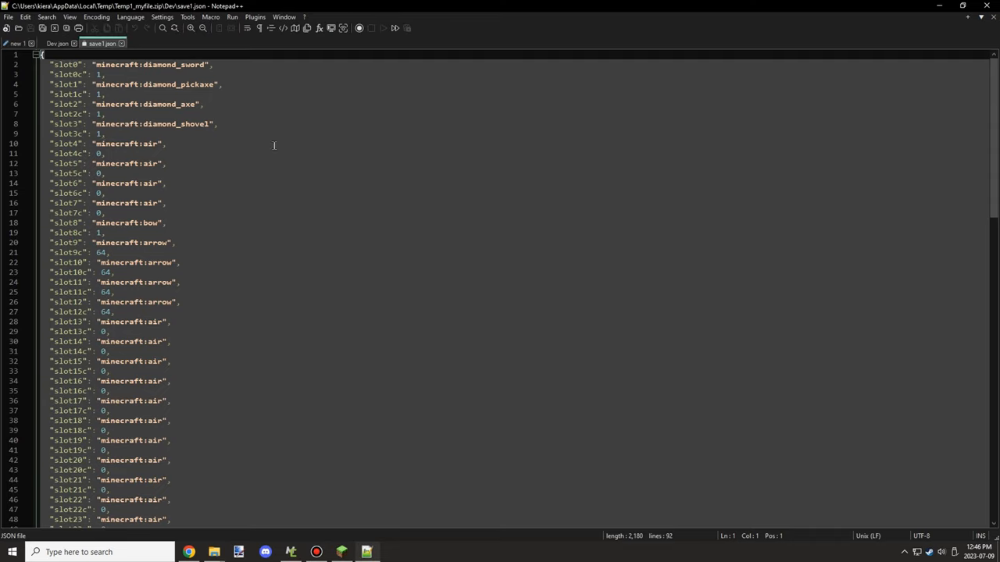
click(17, 44)
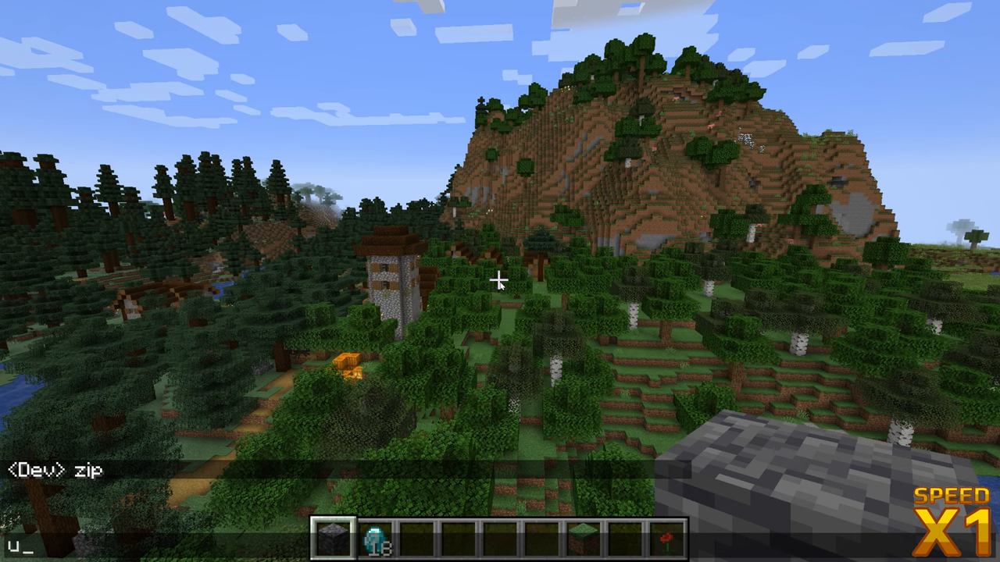
Send unzip in chat and verify players now holds folder_name with Dev containing save1.json and save2.json
key(Escape)
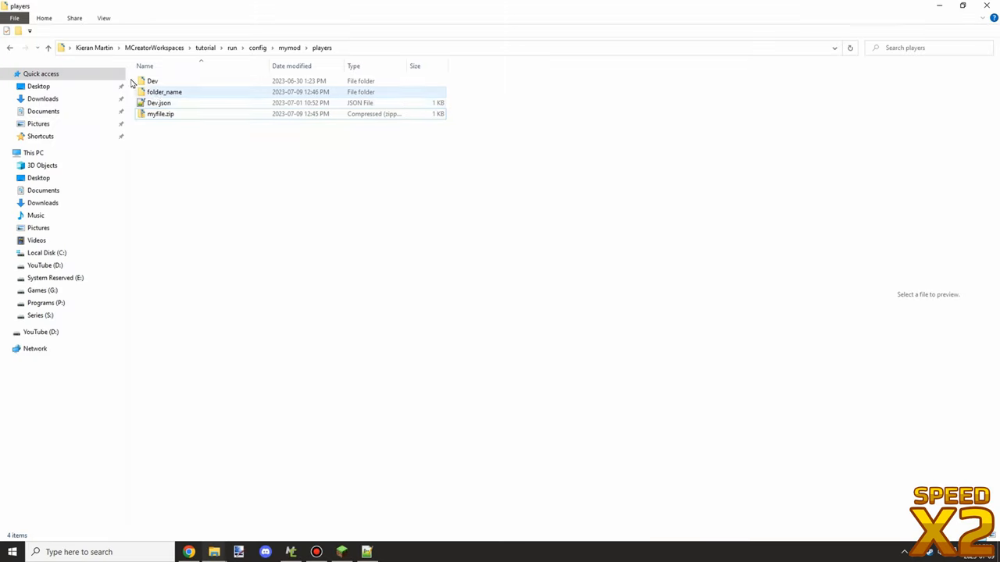
double_click(153, 81)
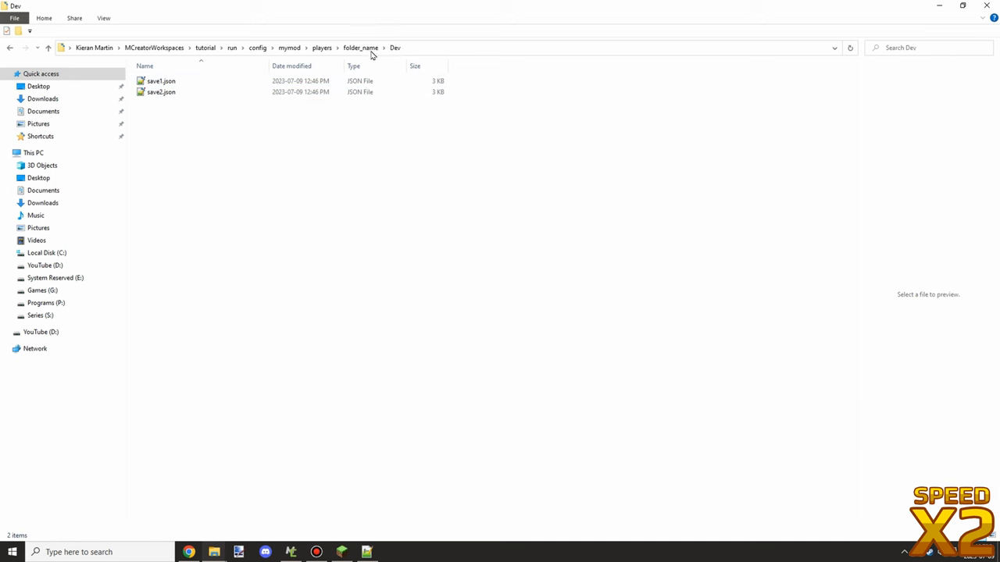
click(287, 46)
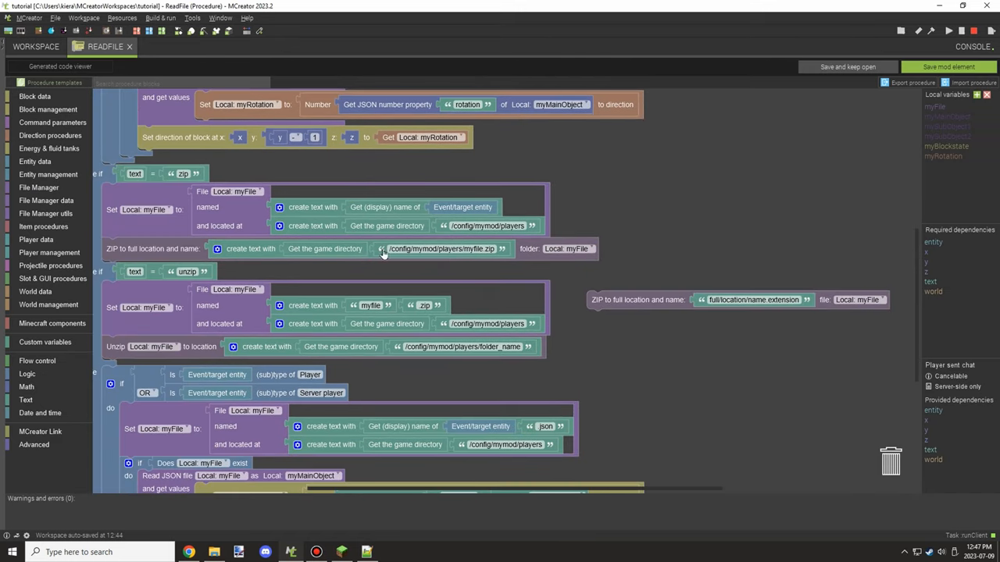
click(425, 305)
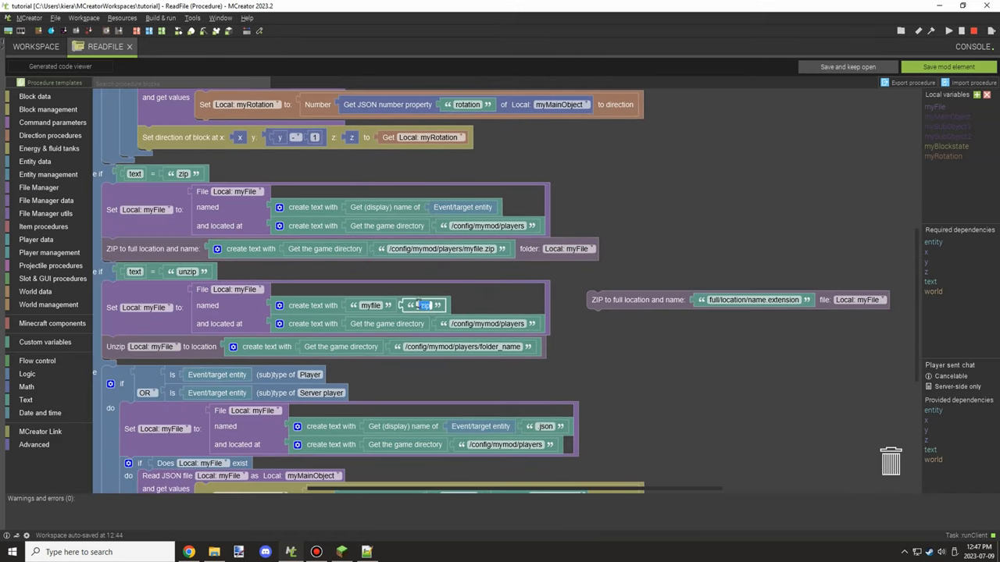
scroll(down, 3)
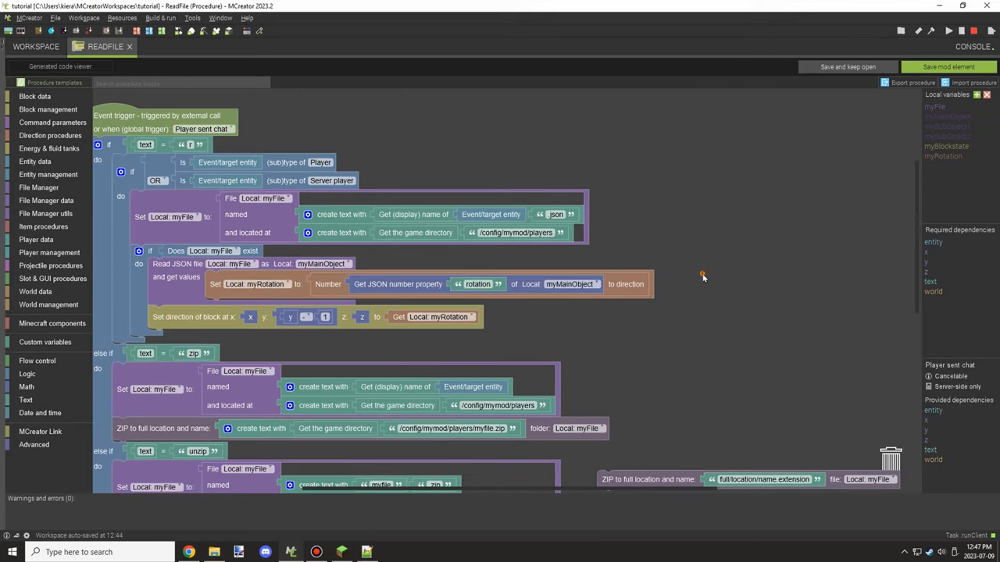
scroll(down, 3)
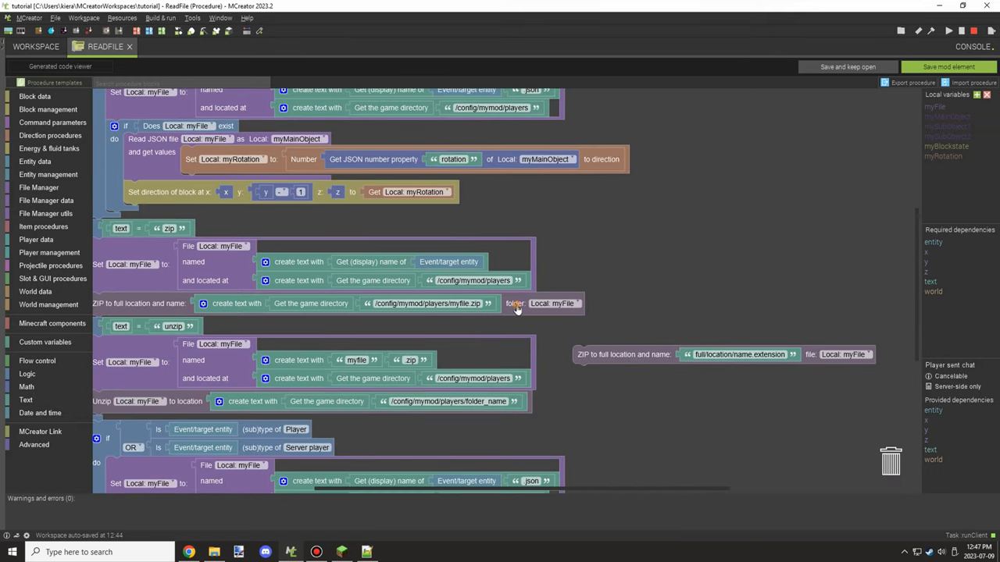